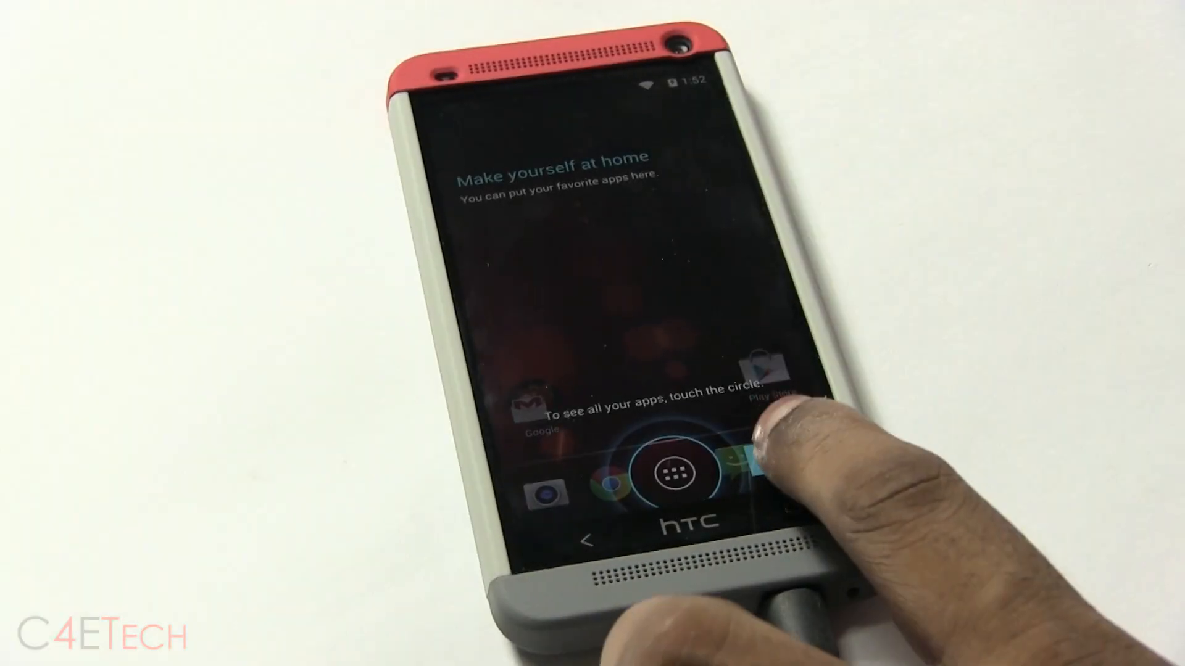
Dismiss the 'Make yourself at home' welcome overlay to reveal the stock Android home screen.
click(679, 482)
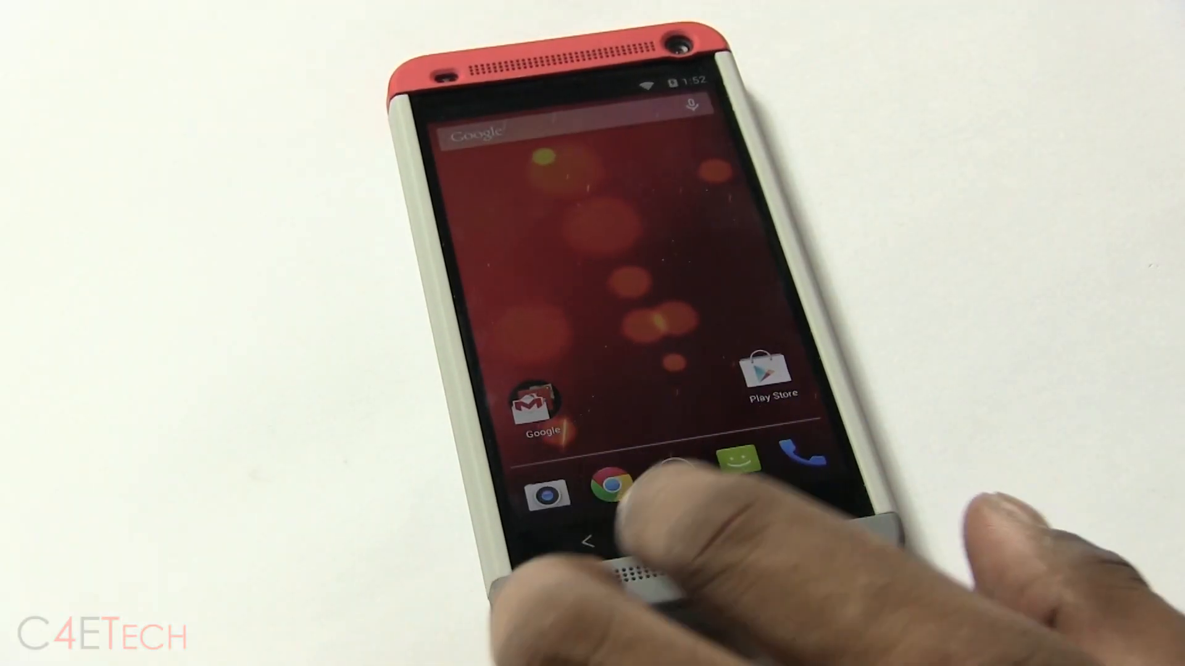